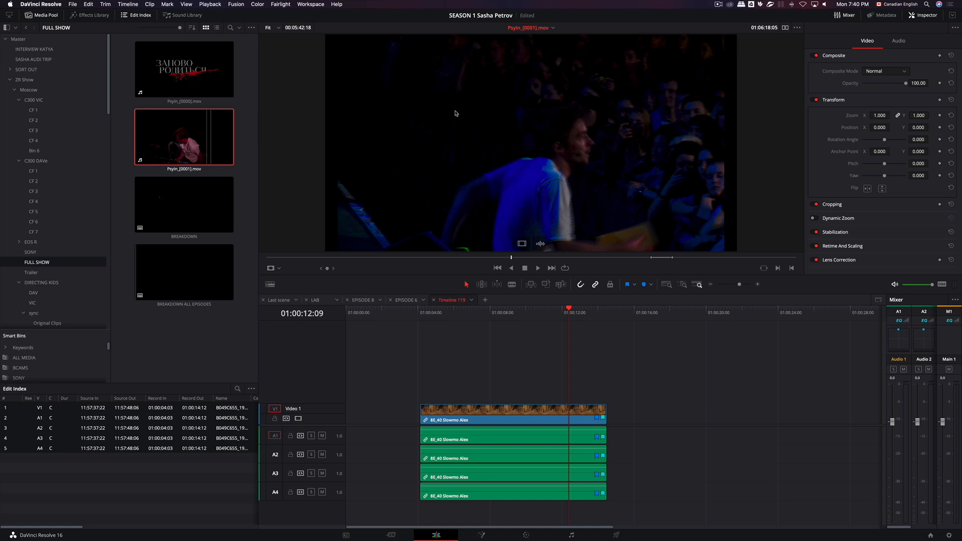
pyautogui.moveTo(561, 217)
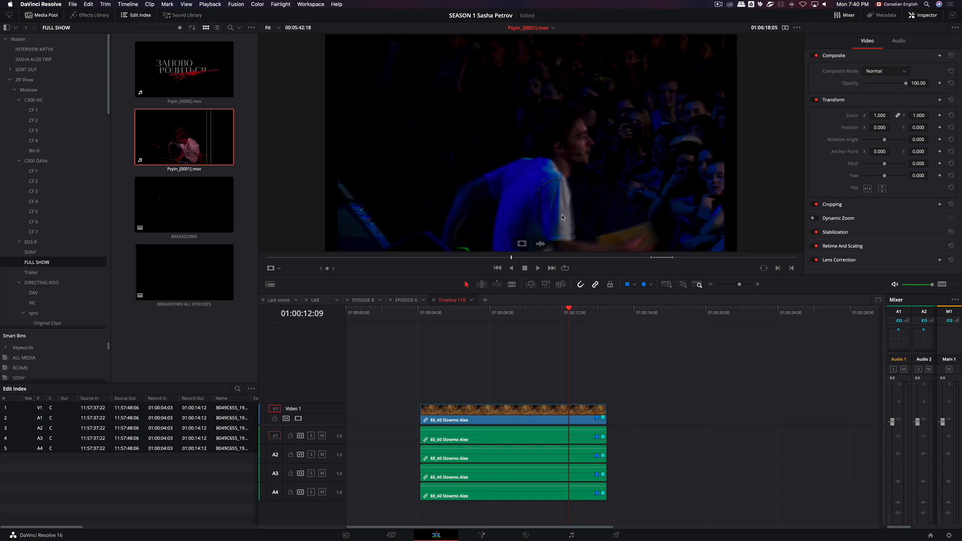
# Play the concert clip Psyln_[0001].mov in the Source viewer
pyautogui.click(538, 268)
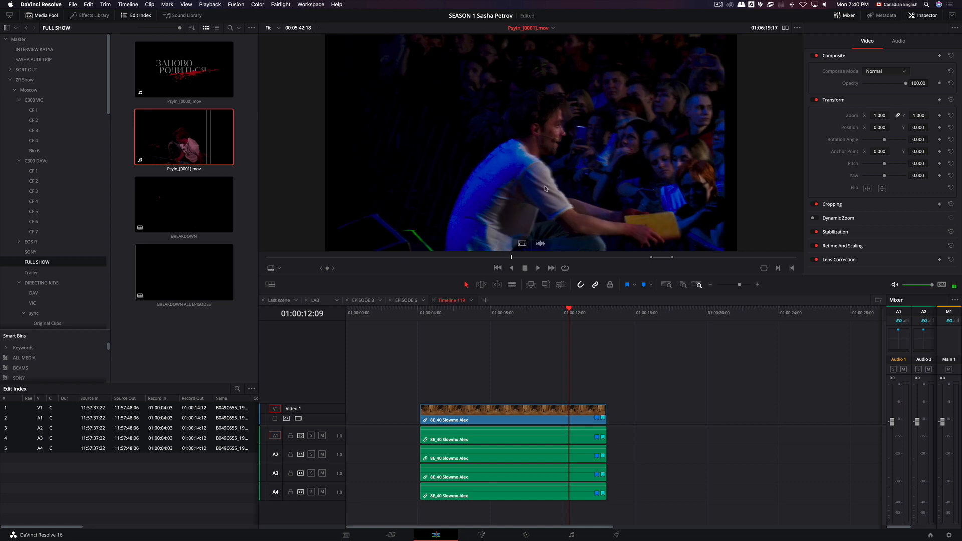
pyautogui.moveTo(545, 174)
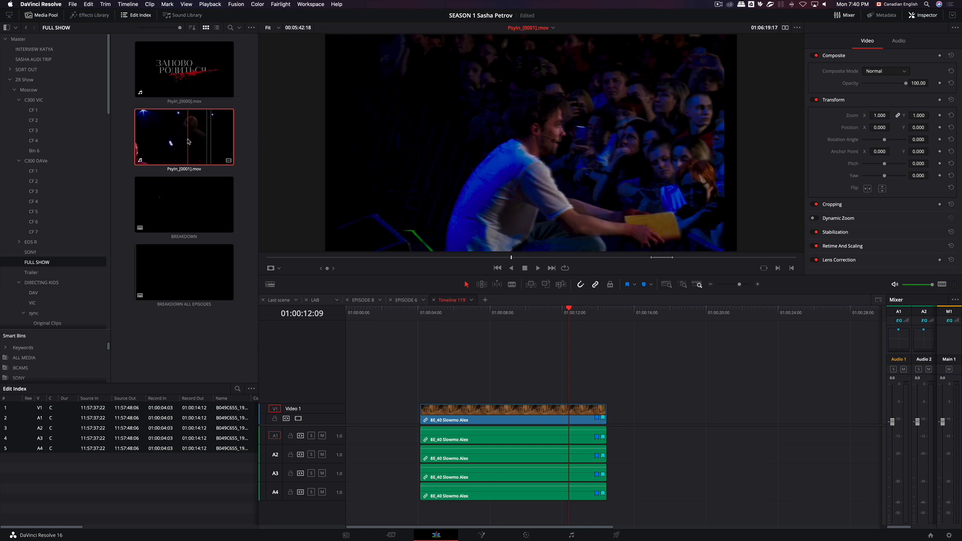
# Tick Enable Deinterlacing in Psyln_[0001].mov's Clip Attributes, Video tab
pyautogui.rightClick(184, 137)
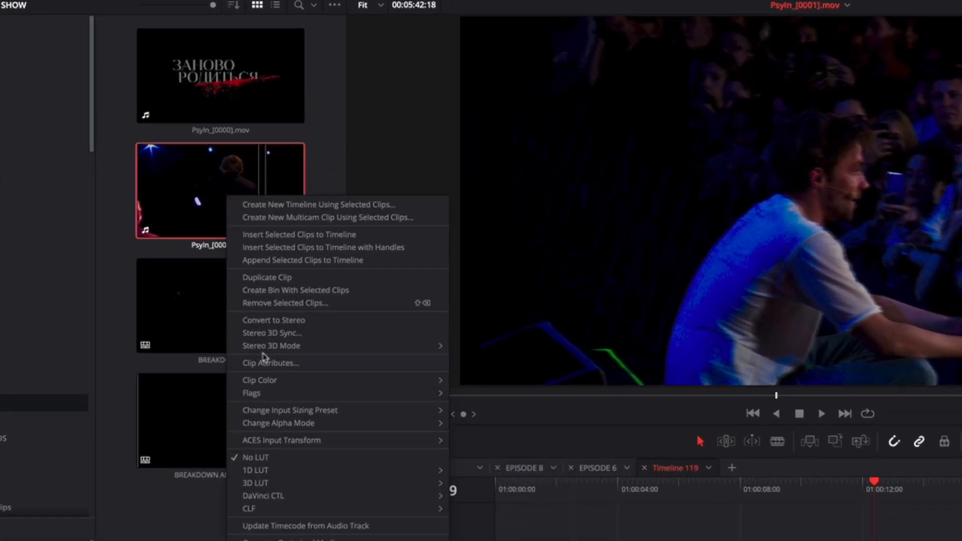
pyautogui.click(271, 363)
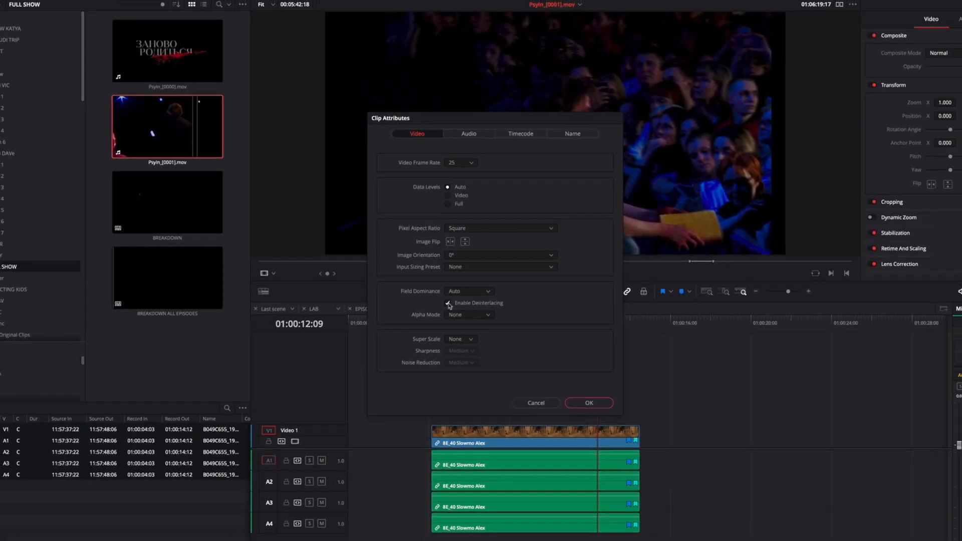
pyautogui.click(588, 403)
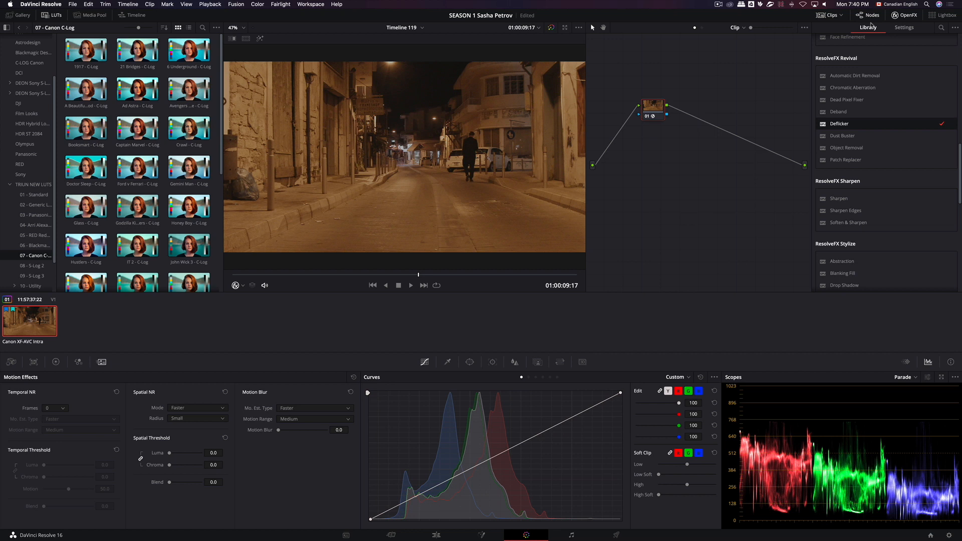
pyautogui.moveTo(350, 279)
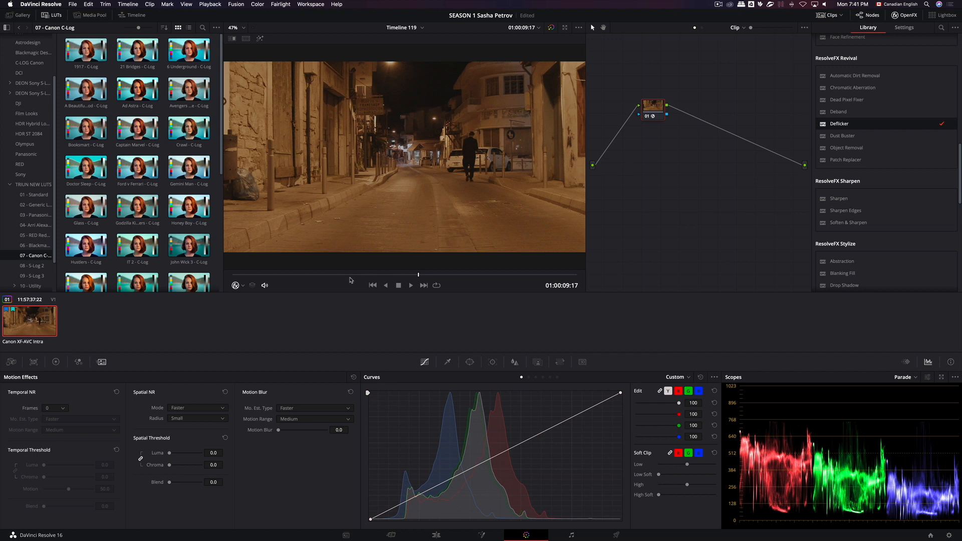
# Show the night street clip and node 01 on the Color page, advancing one frame
pyautogui.click(410, 285)
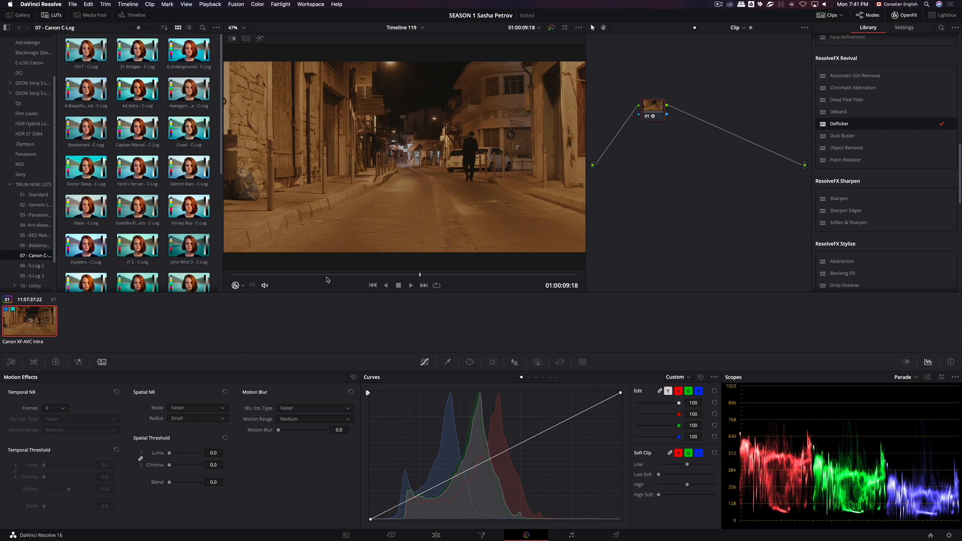
pyautogui.moveTo(334, 71)
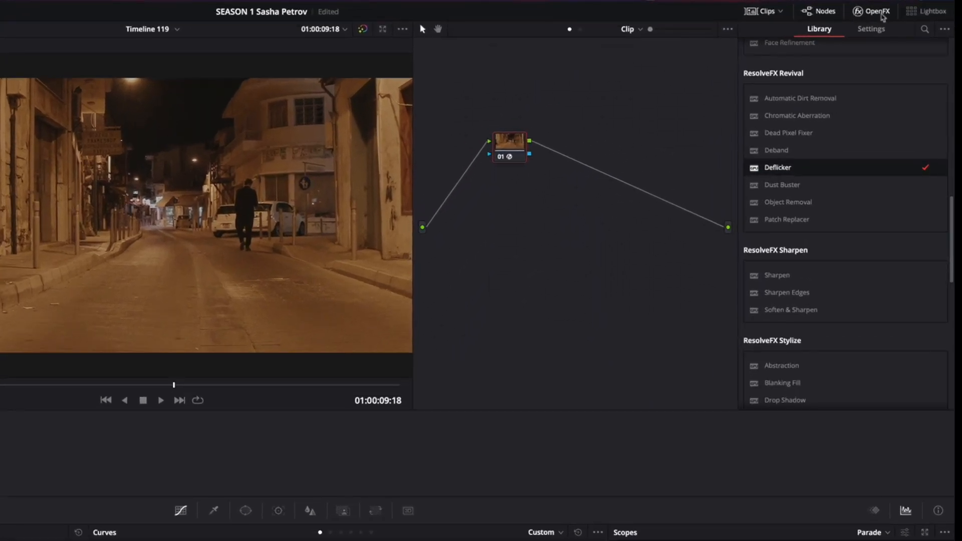
# Check the Deflicker effect's OpenFX settings, then return to the effects Library
pyautogui.click(871, 29)
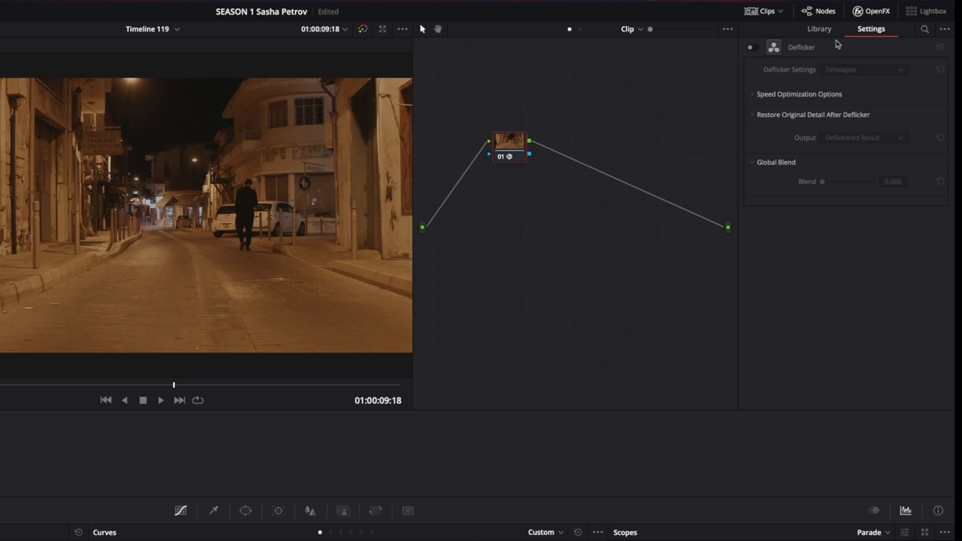
pyautogui.click(819, 29)
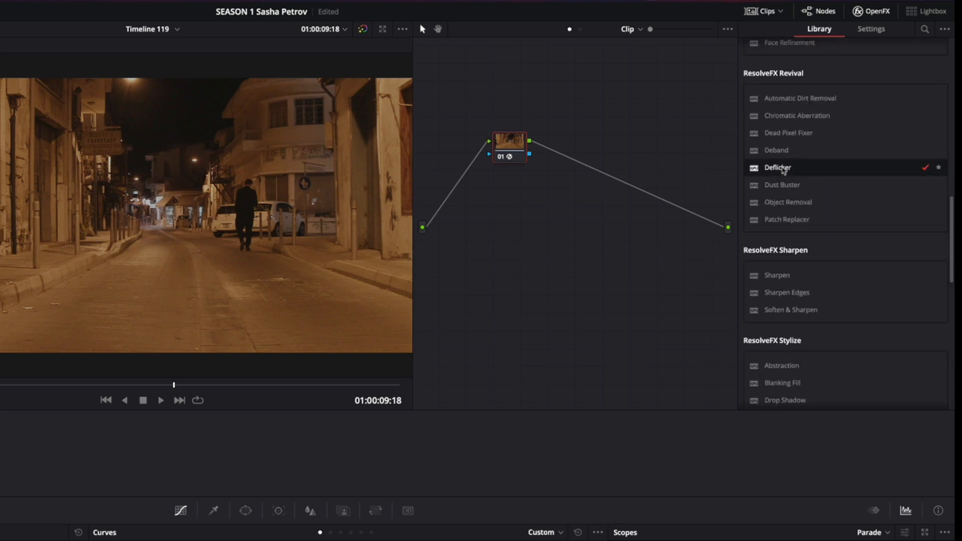
pyautogui.moveTo(804, 175)
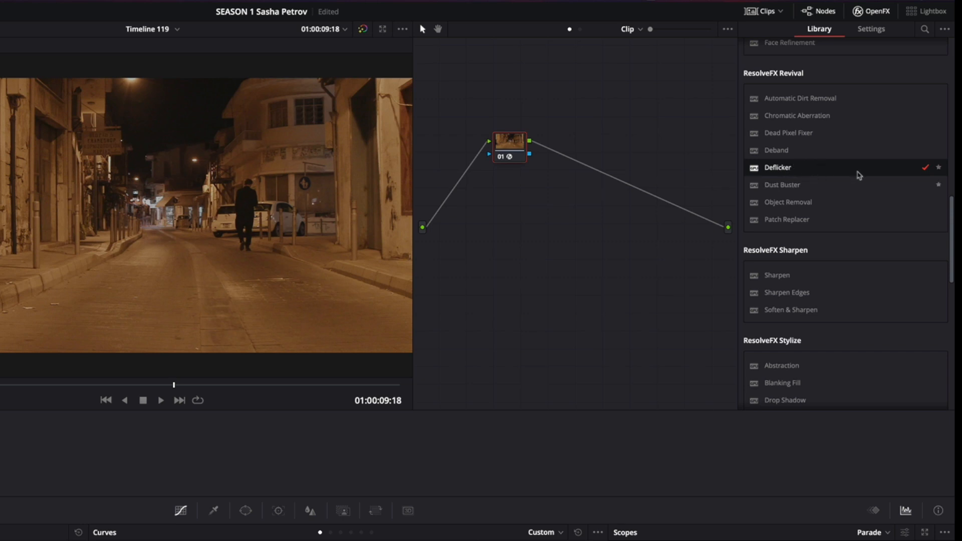
pyautogui.moveTo(821, 172)
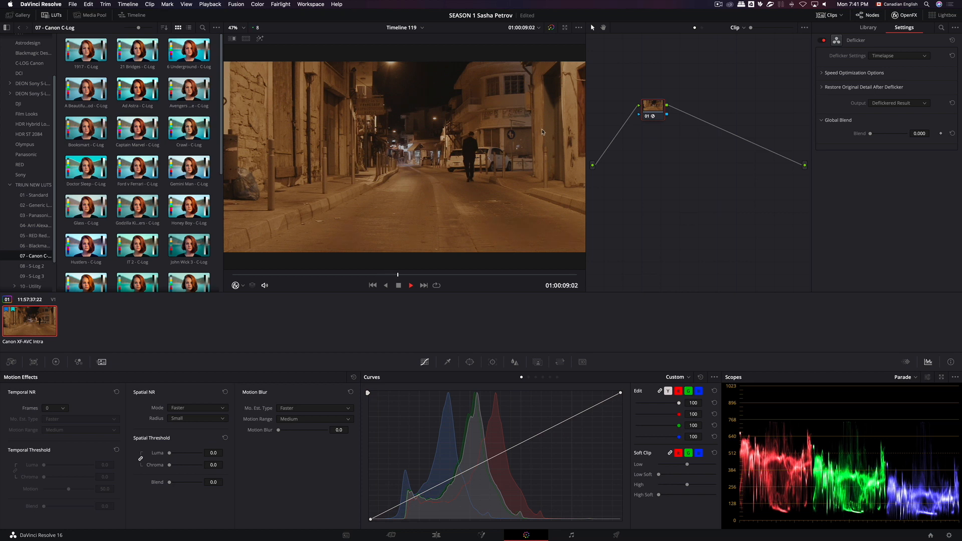
# Switch the Deflicker Settings mode to Advanced Controls and play the clip
pyautogui.click(897, 55)
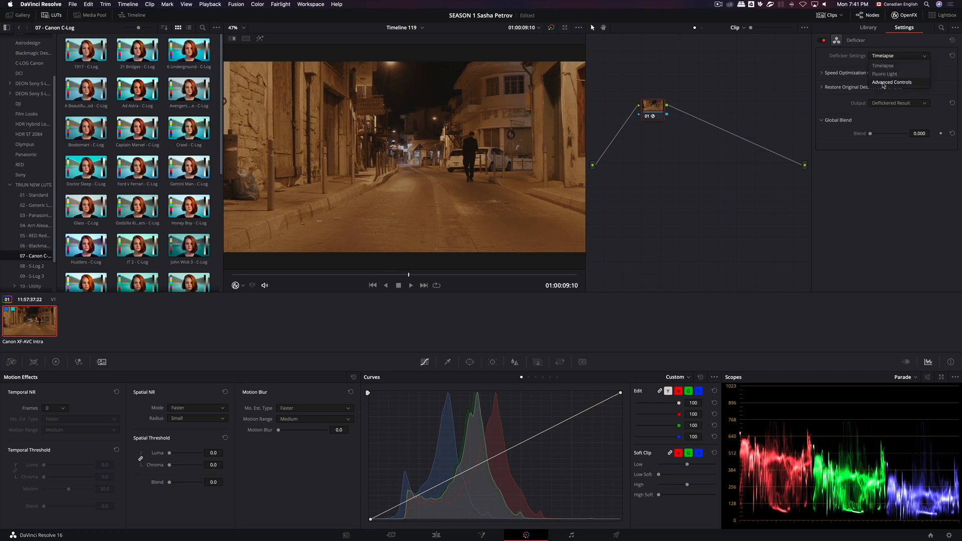
pyautogui.click(892, 82)
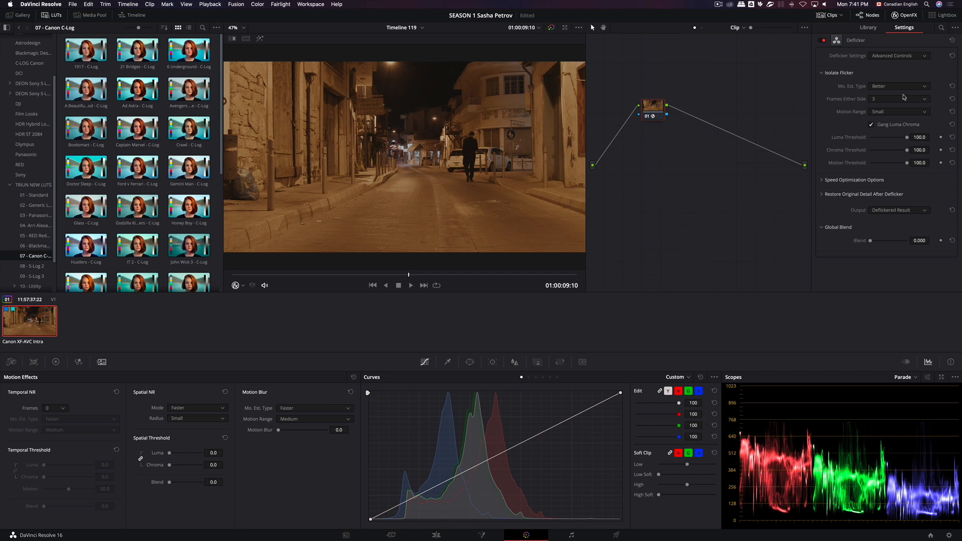
pyautogui.moveTo(402, 275)
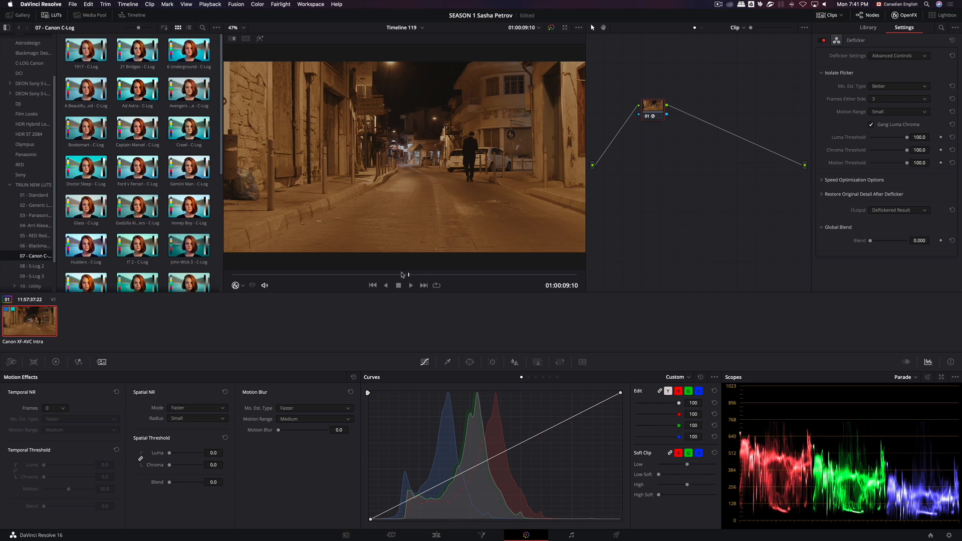
pyautogui.click(410, 284)
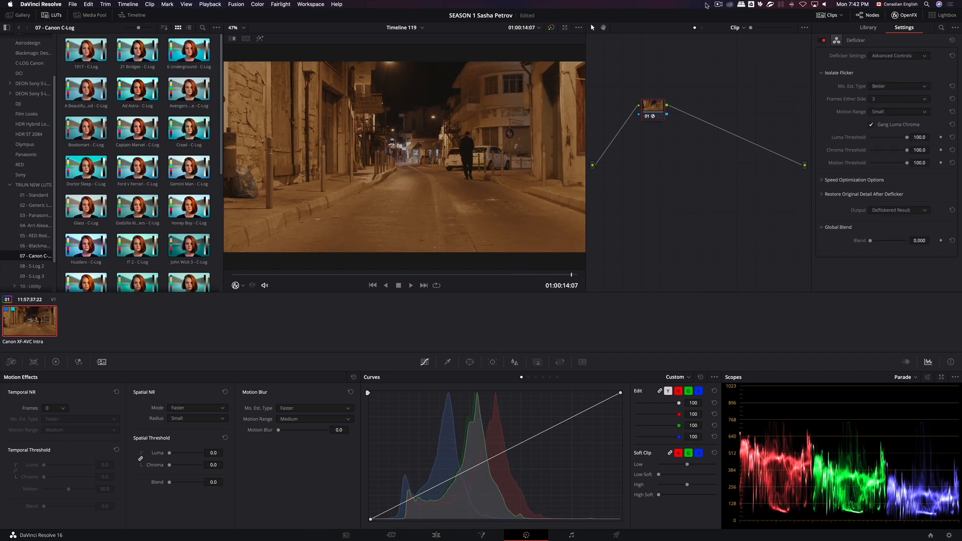
# Keep the deflickered night street clip playing to about the 14-second mark
pyautogui.click(717, 5)
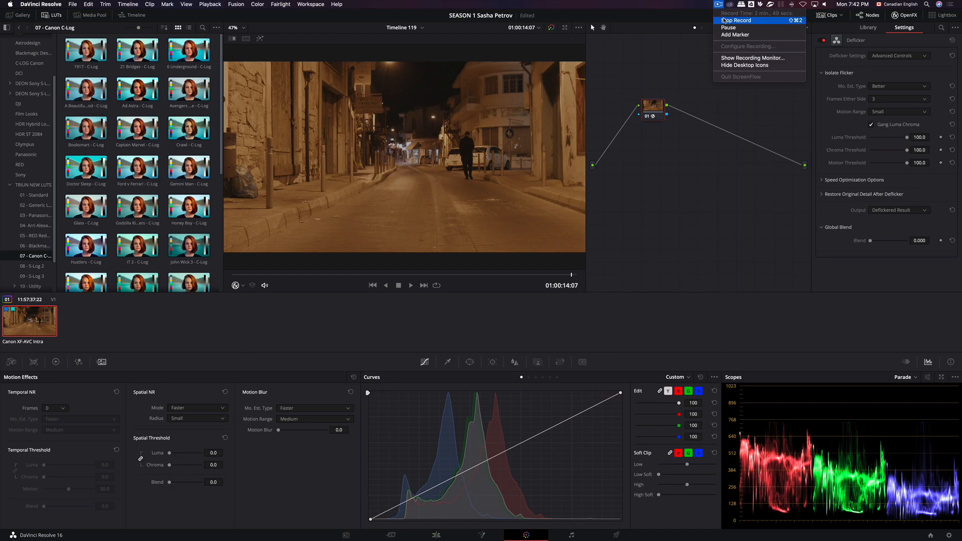